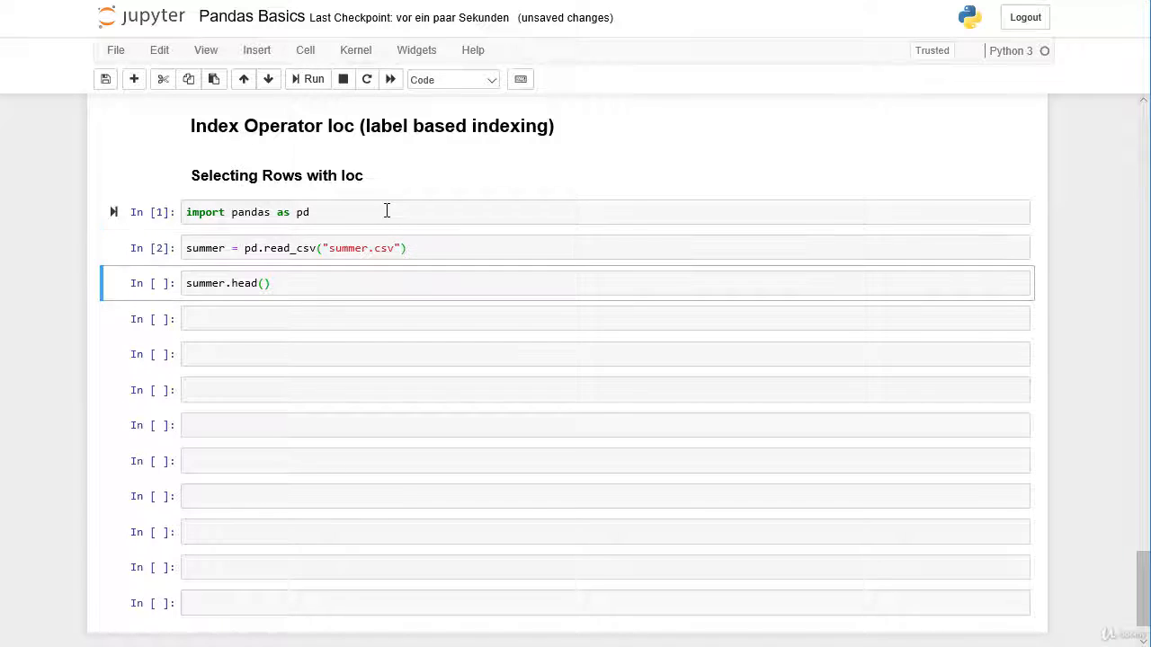
Run summer.head(), then select a single row by position with summer.iloc
left_click(314, 79)
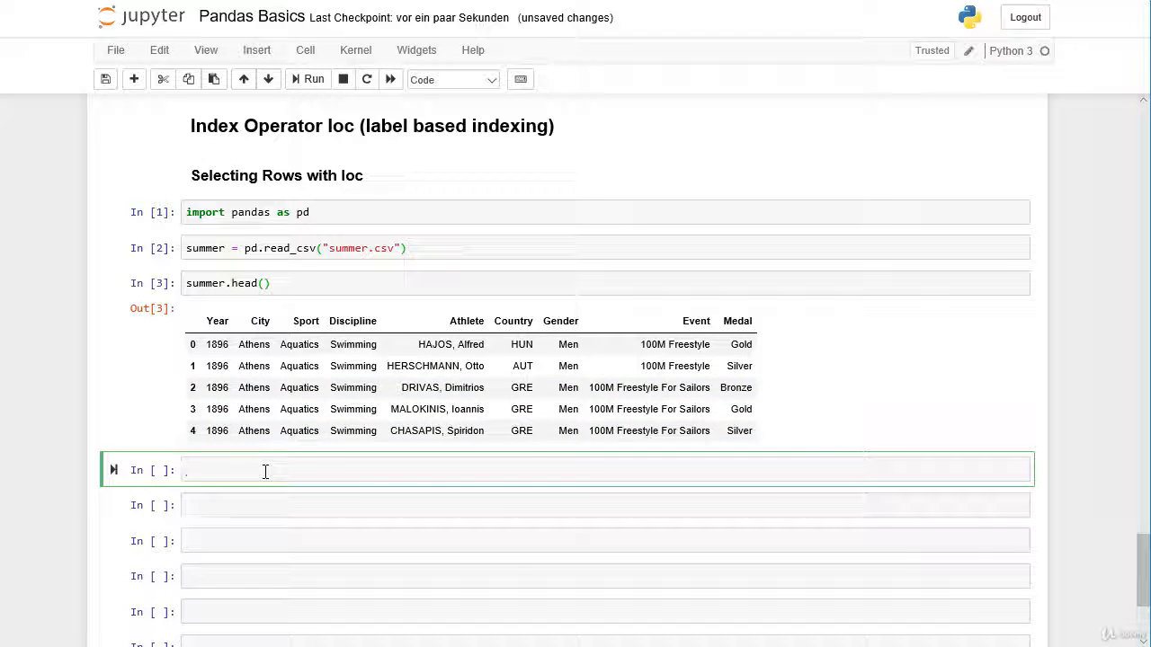
type("summer.")
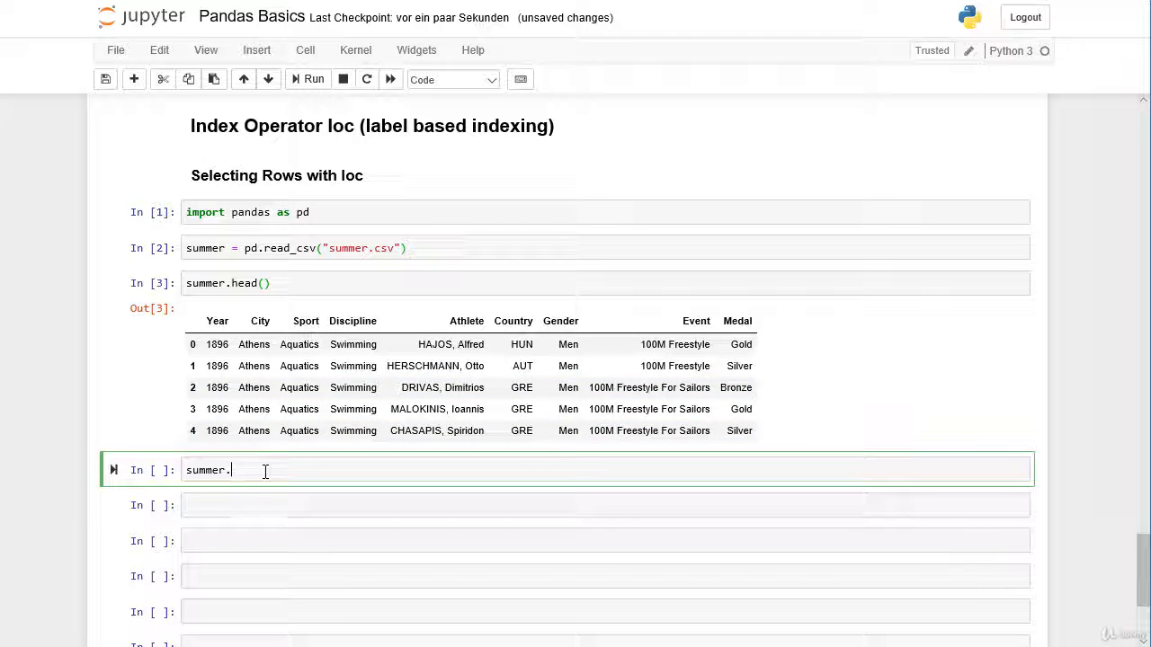
type("iloc[]")
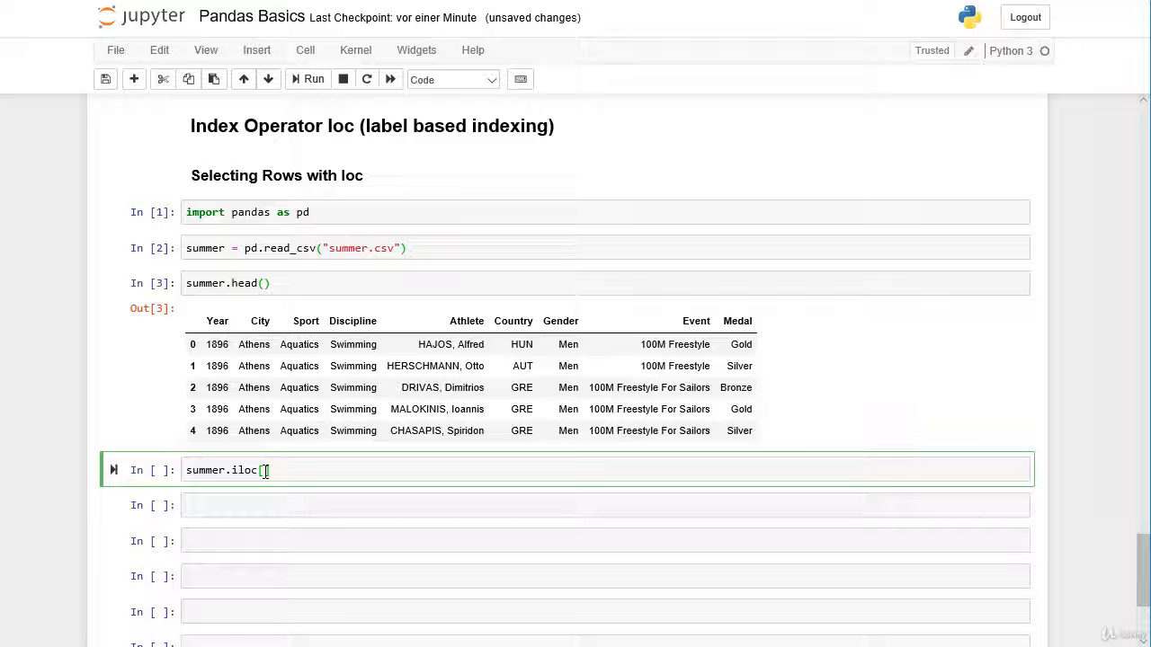
type("0")
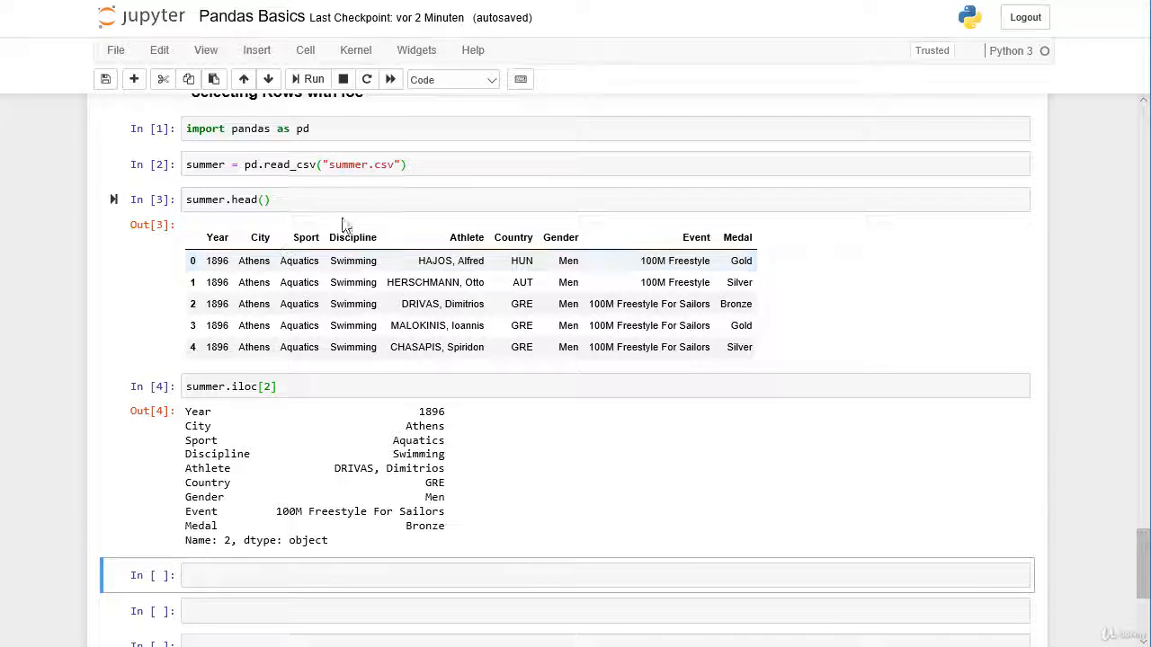
mouse_move(387, 247)
type(", ")
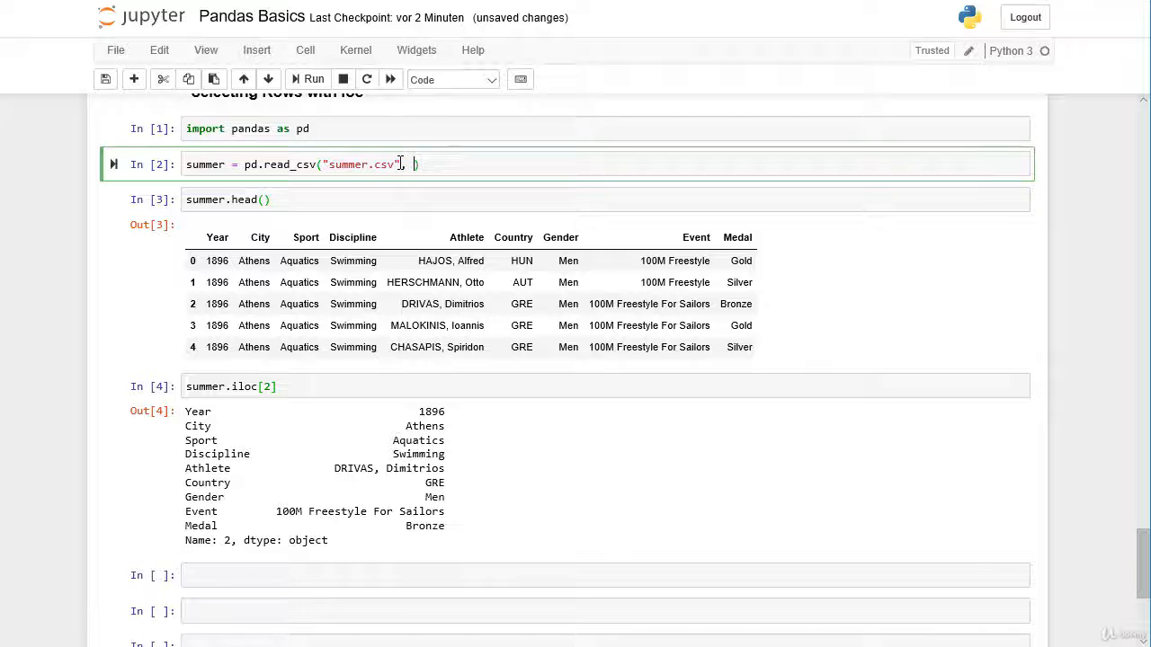
Add index_col="Athlete" to read_csv and rerun the preview and iloc selection
type("index_col=\"Athlete")
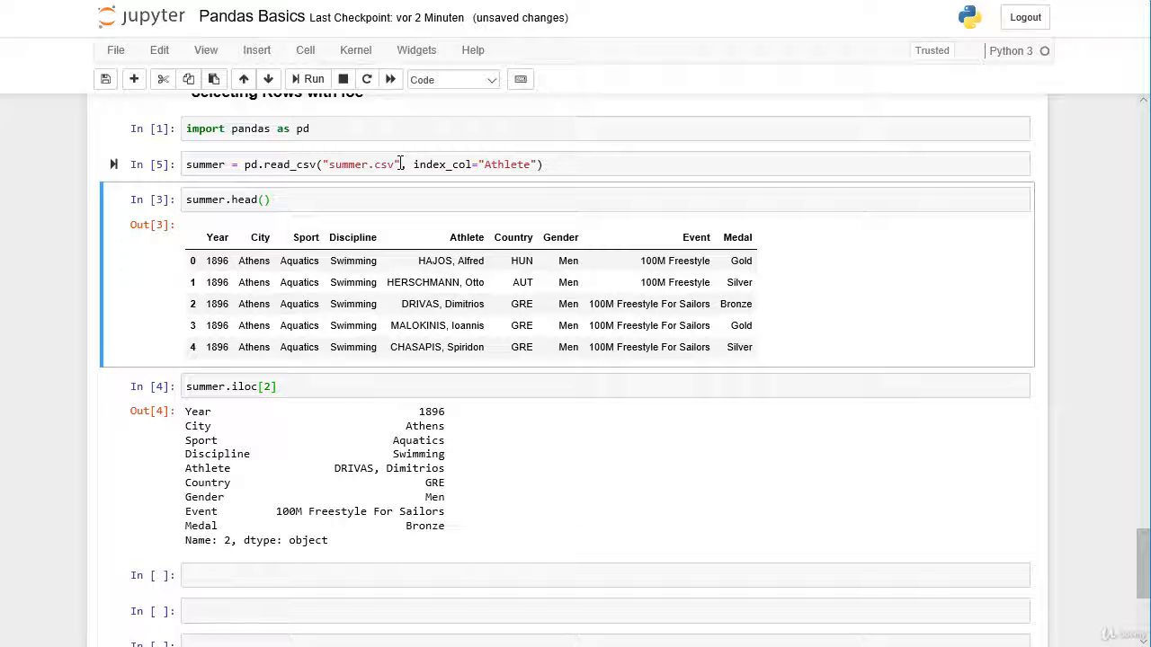
left_click(314, 79)
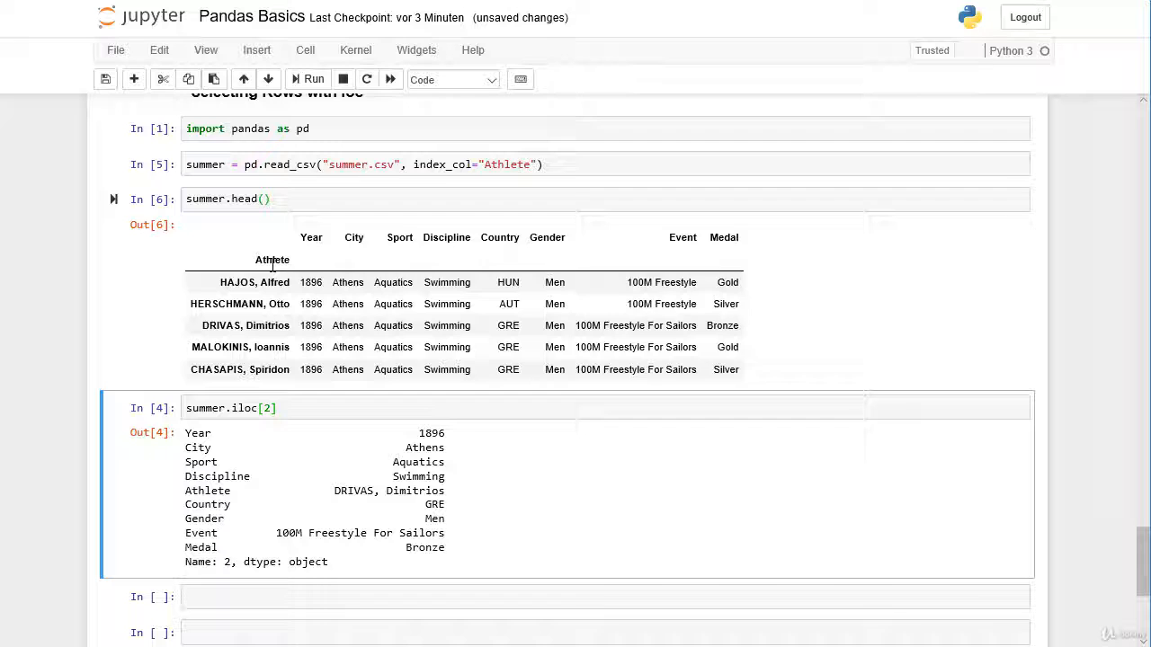
scroll("down", 3)
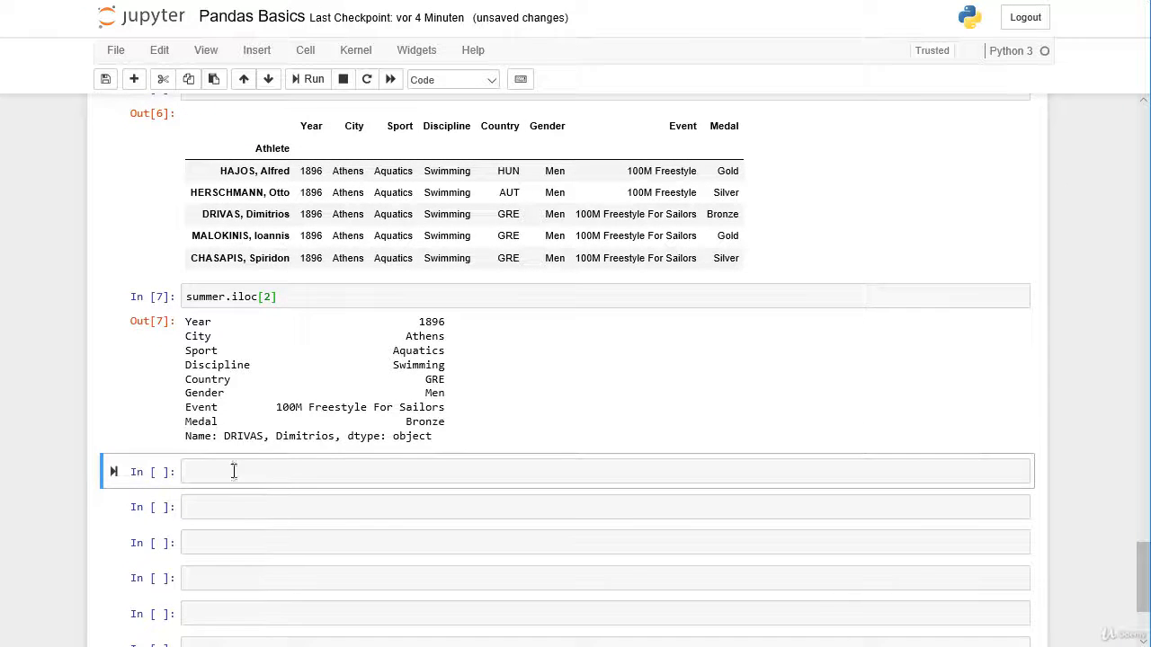
Select the row by label with summer.loc["DRIVAS, Dimitrios"]
type("summer.loc")
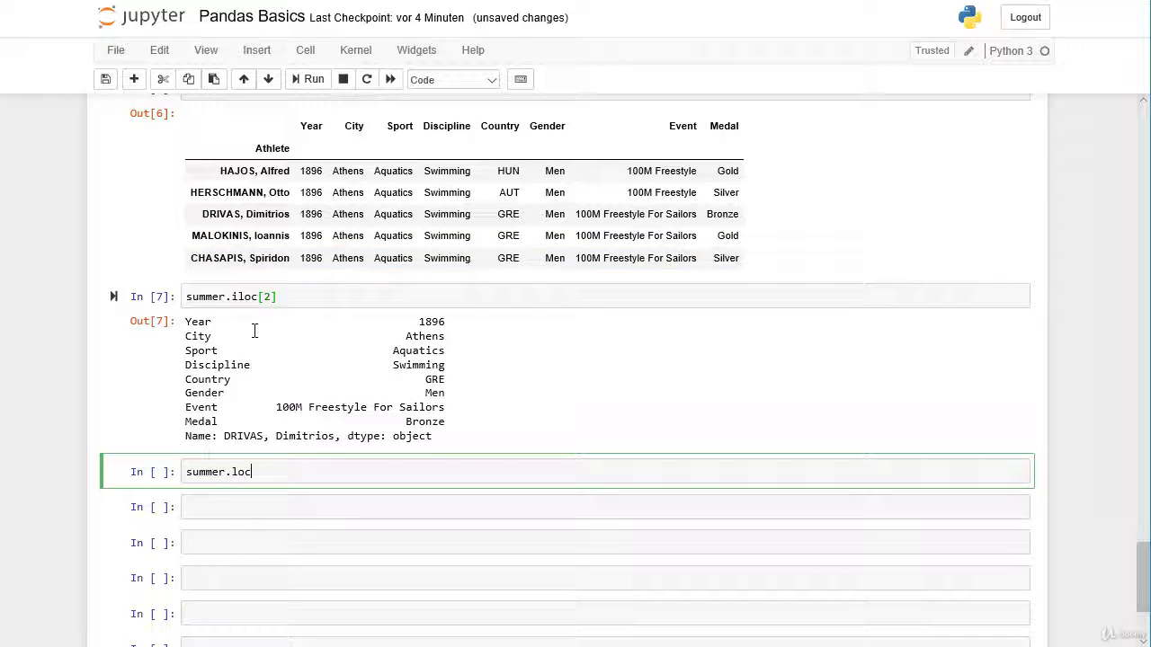
type("[")
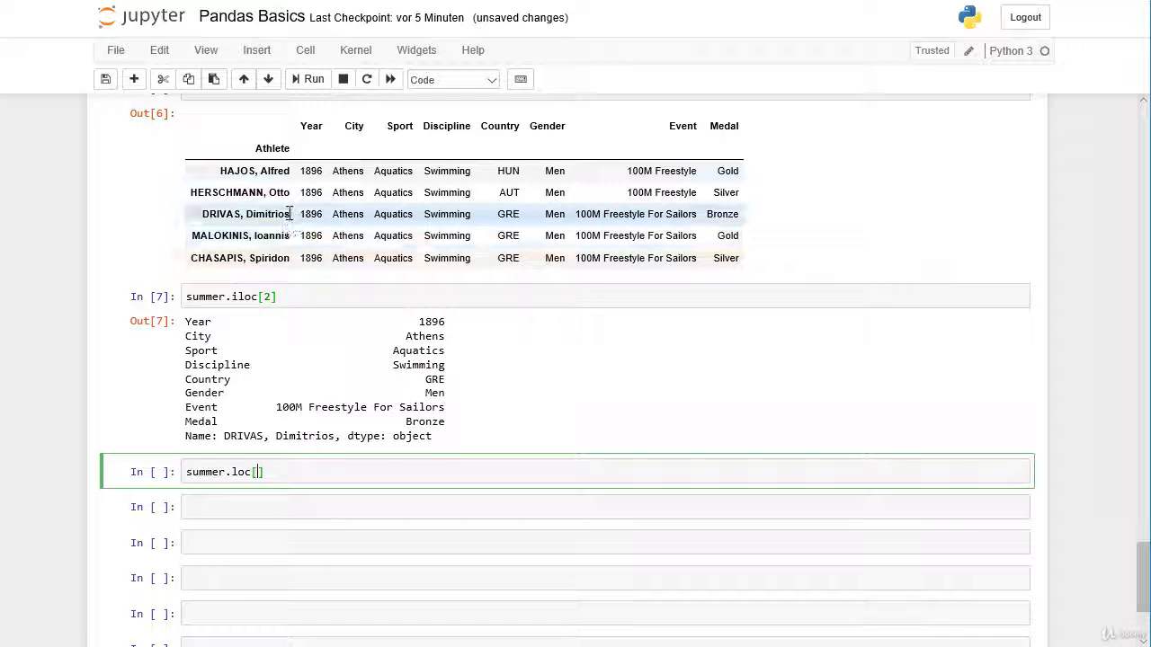
double_click(244, 214)
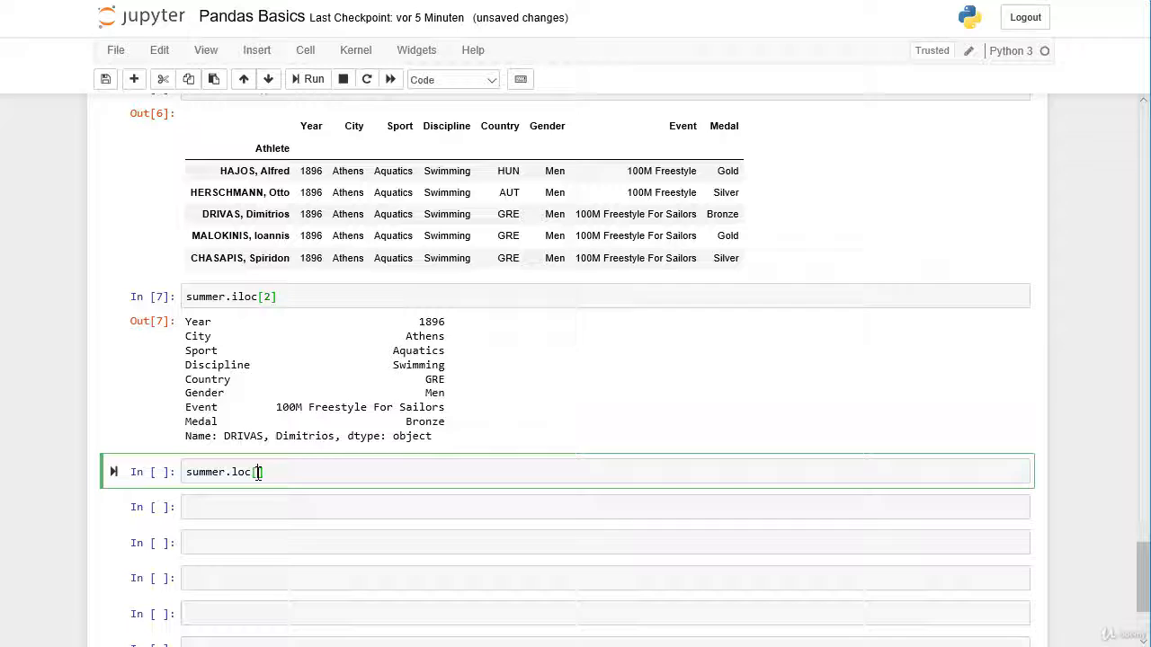
type("DRIVAS, Dimitrios")
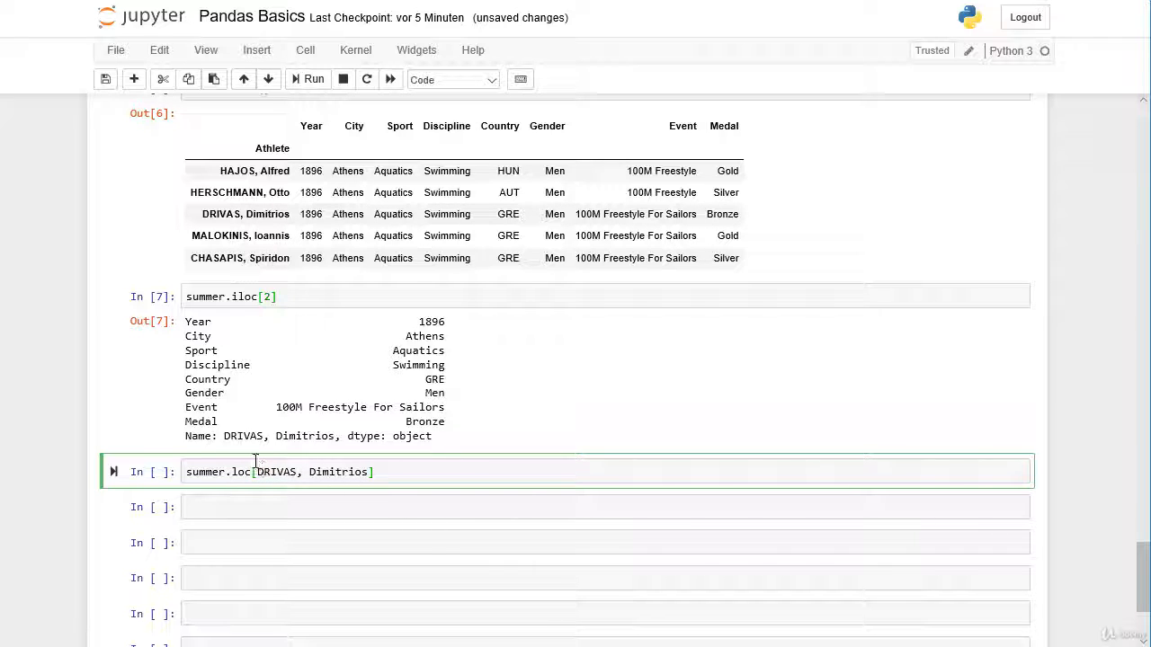
type("\"")
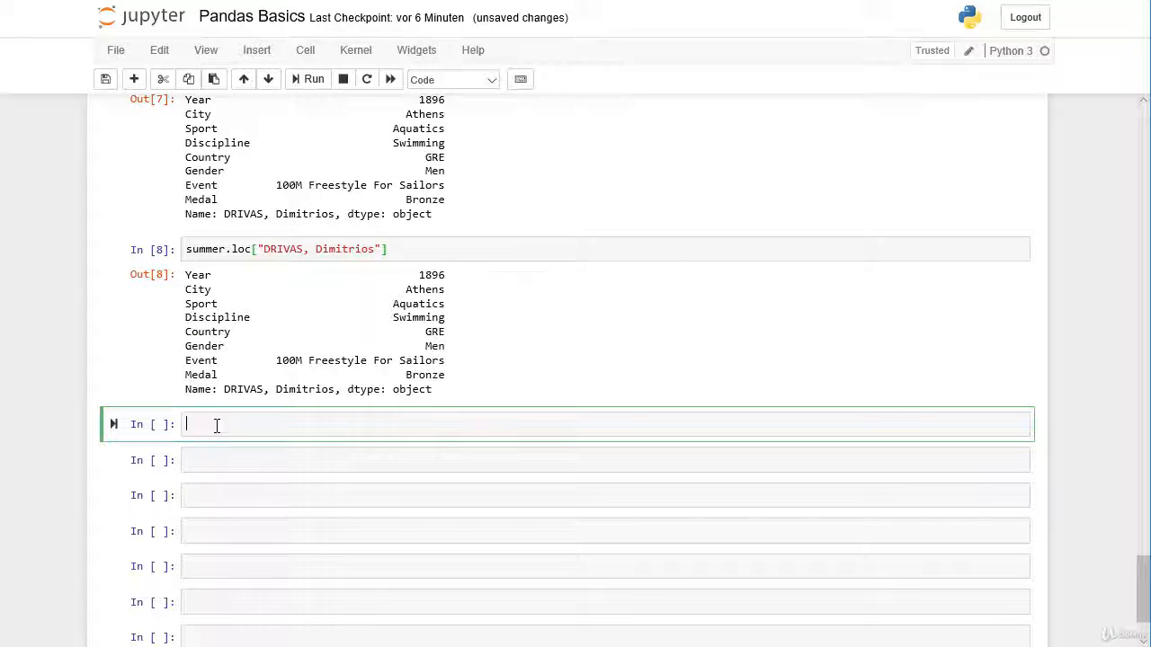
Run summer.loc["PHELPS, Michael"], correcting the misspelled name after the KeyError, to list all his medal rows
type("summer")
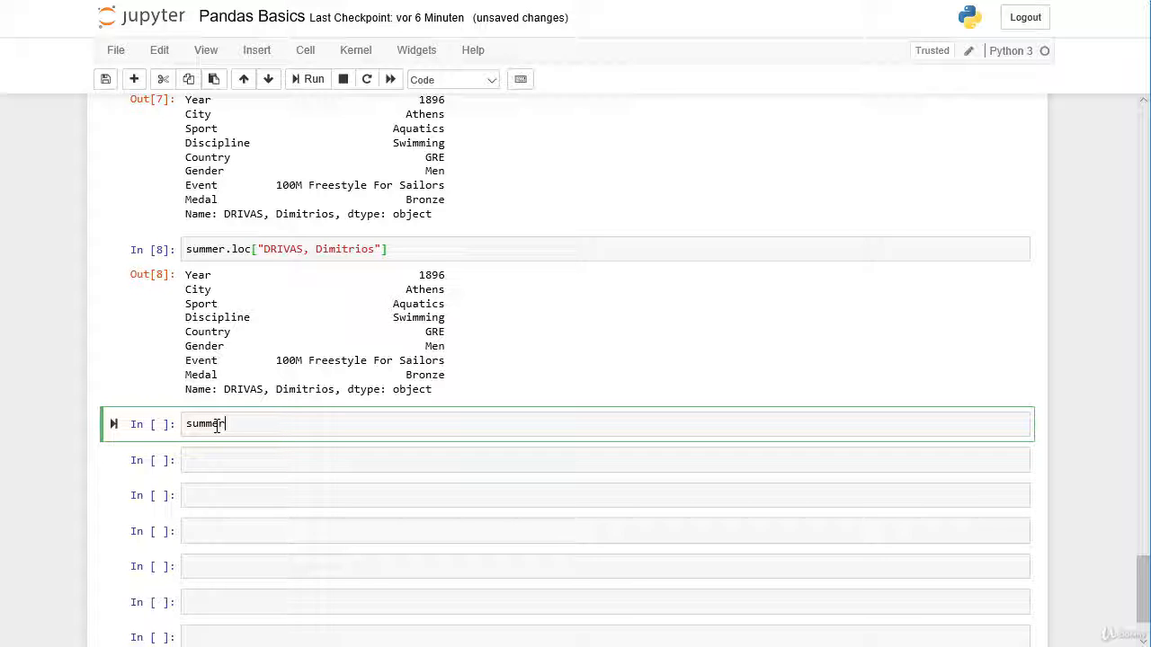
type(".loc[\"\"")
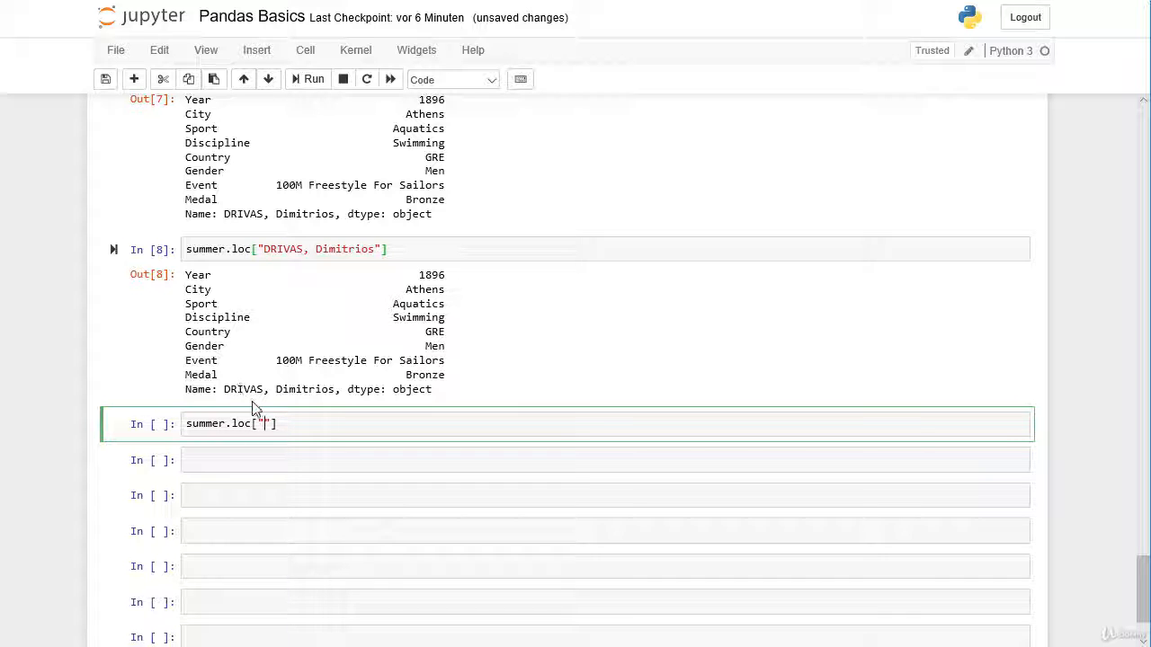
type("PHLEPS,")
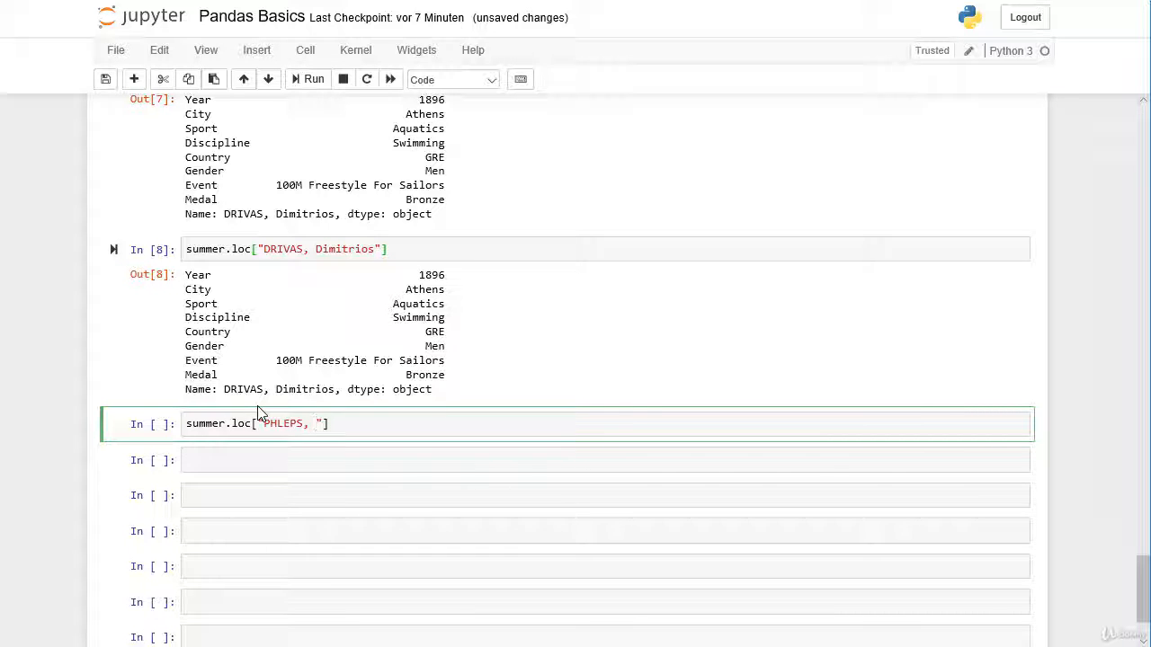
type("Michael")
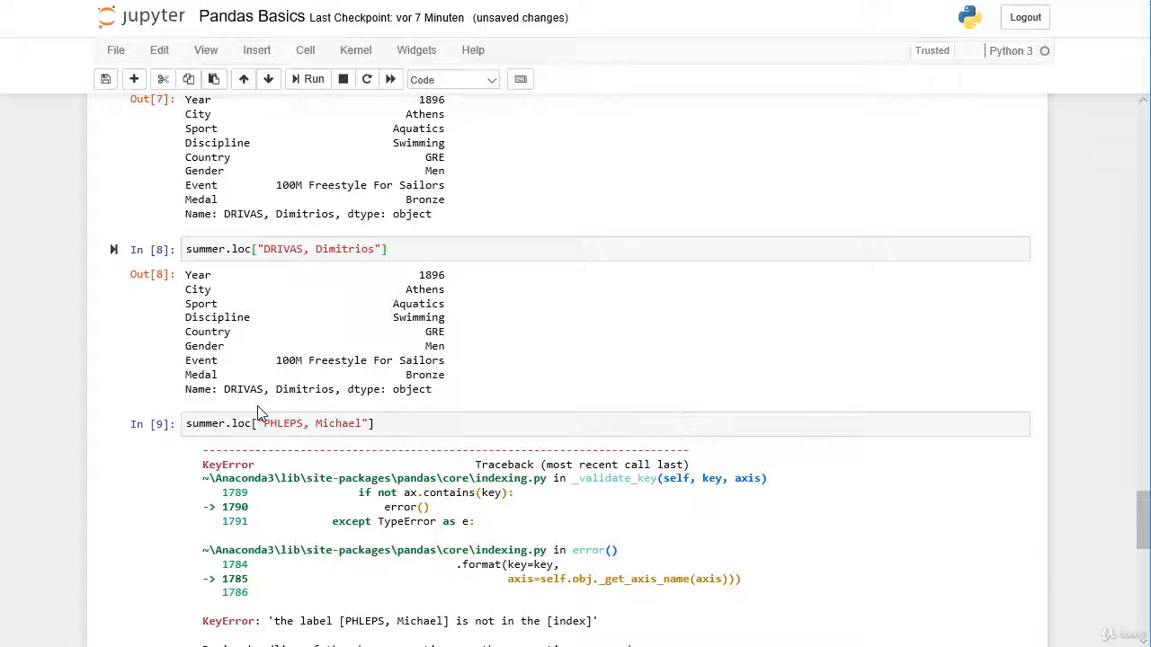
left_click(288, 424)
type("E")
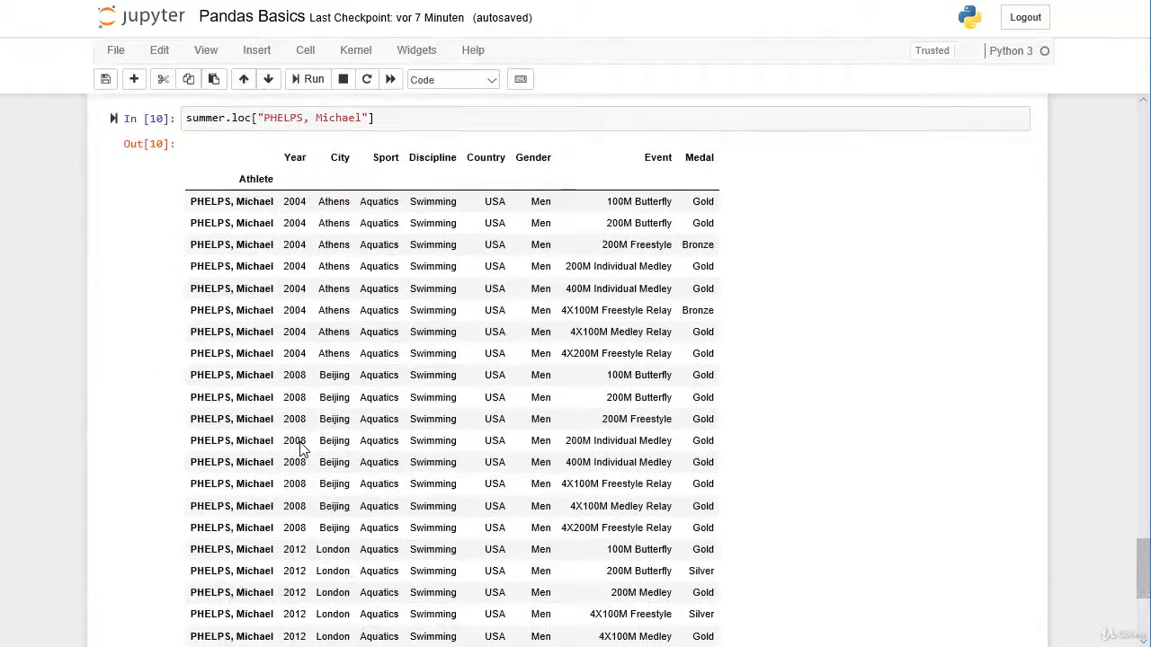
scroll("down", 3)
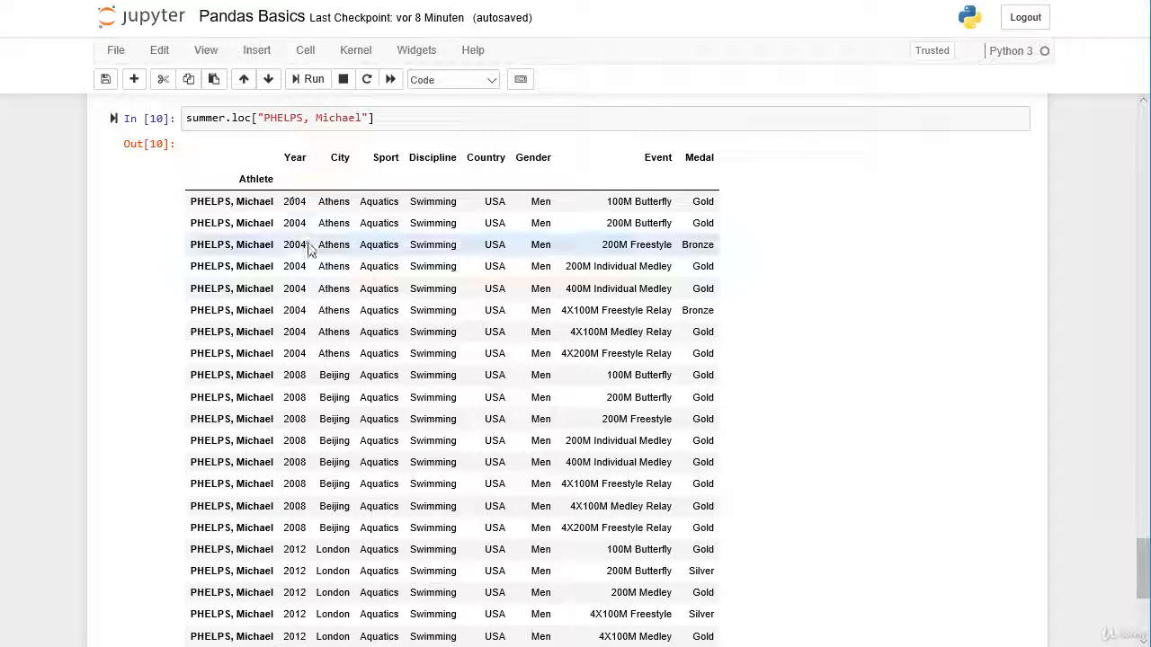
mouse_move(341, 288)
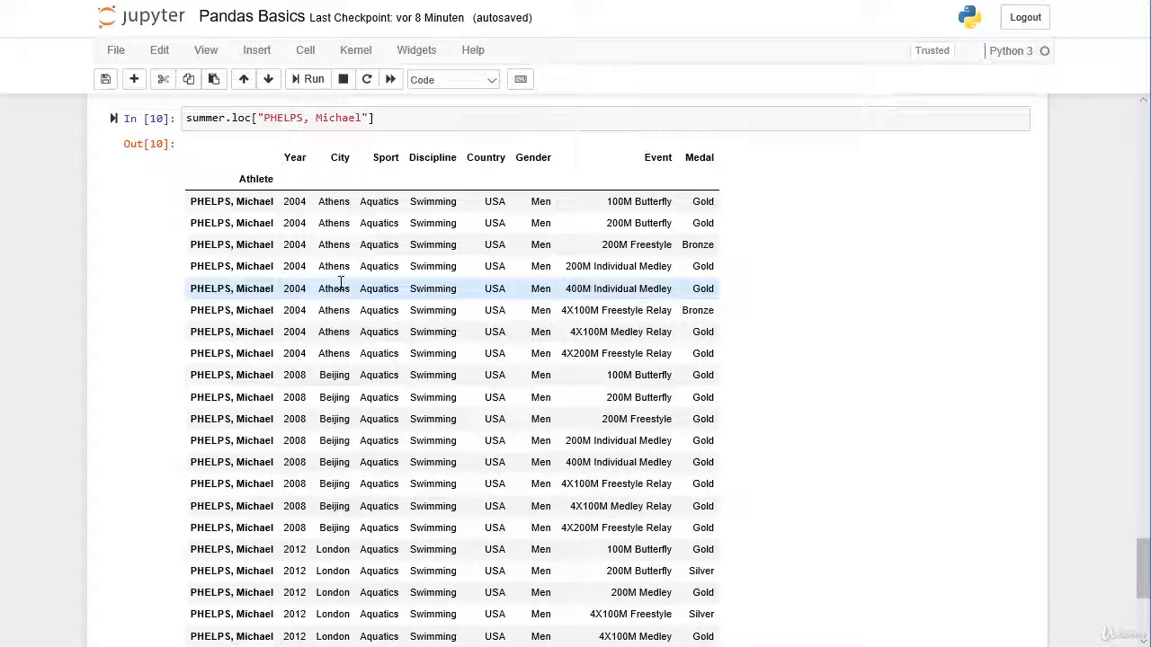
scroll("down", 3)
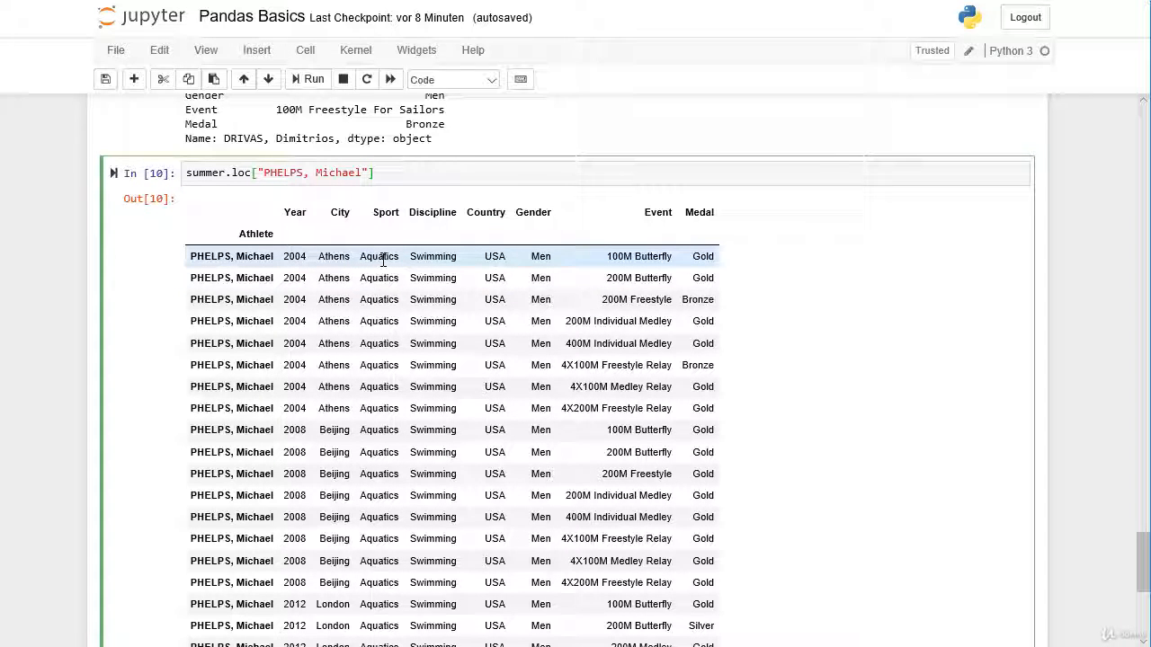
Chain .iloc[0] onto the PHELPS, Michael selection to return his 2004 Athens 100M Butterfly Gold row
type(".ilo")
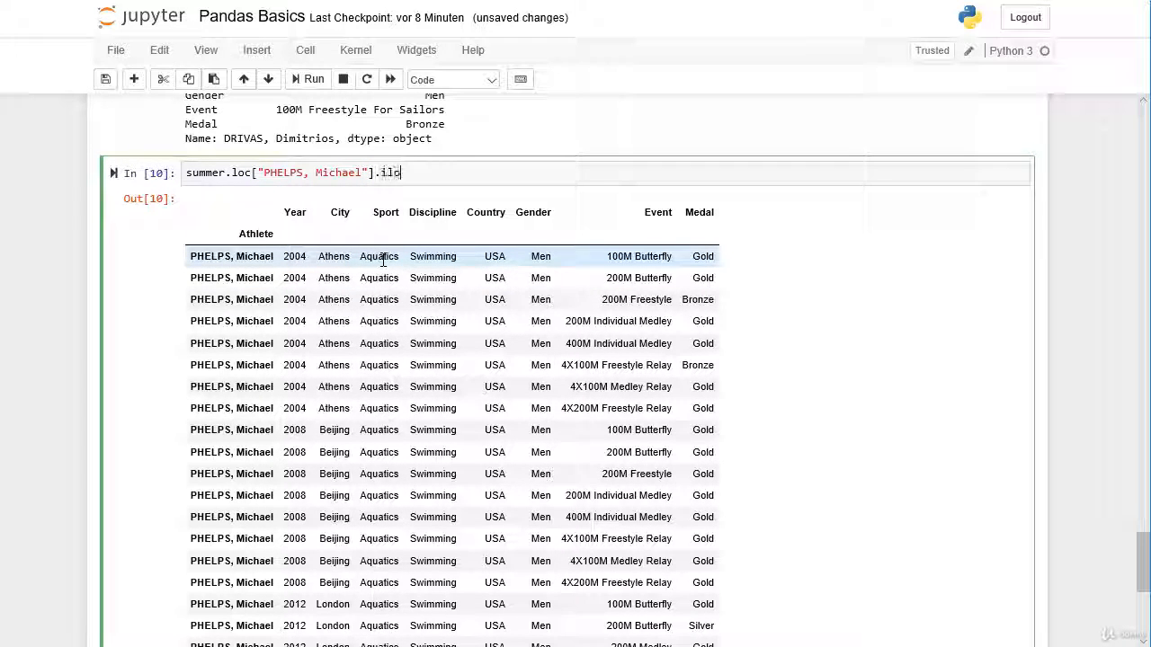
type("[]")
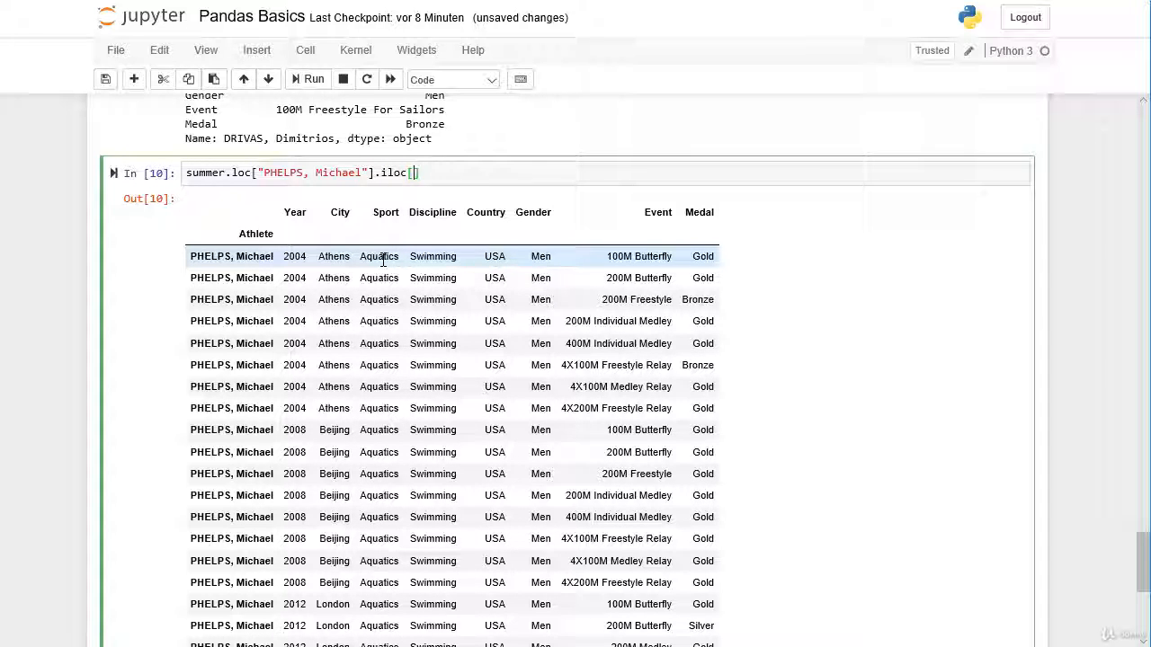
type("0")
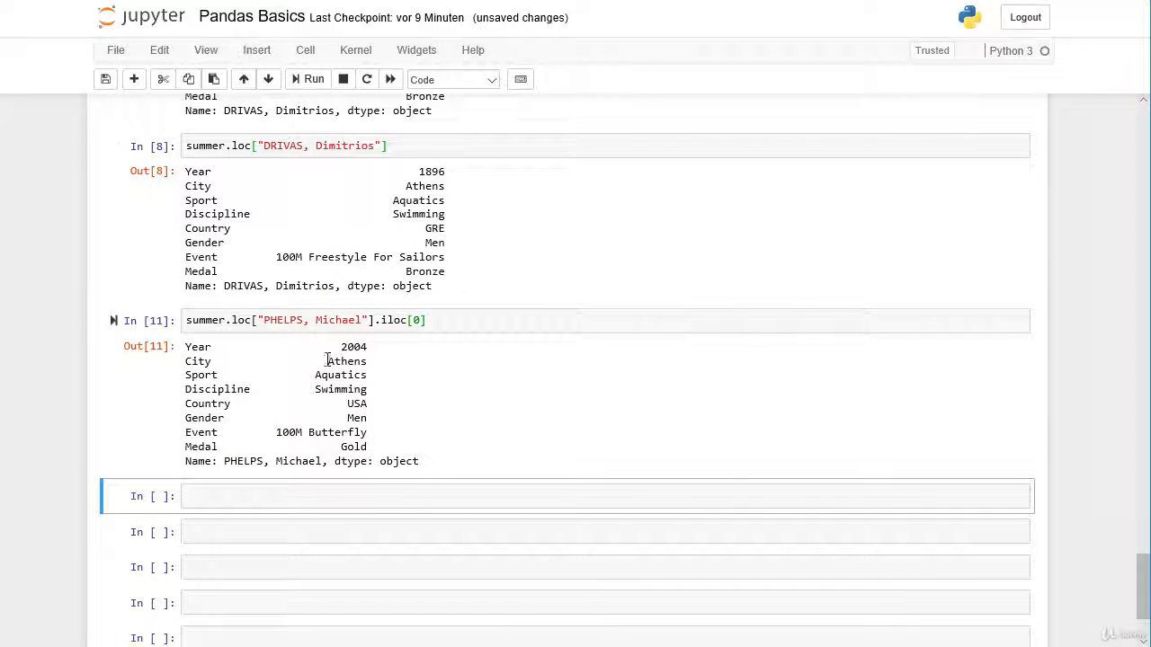
mouse_move(268, 376)
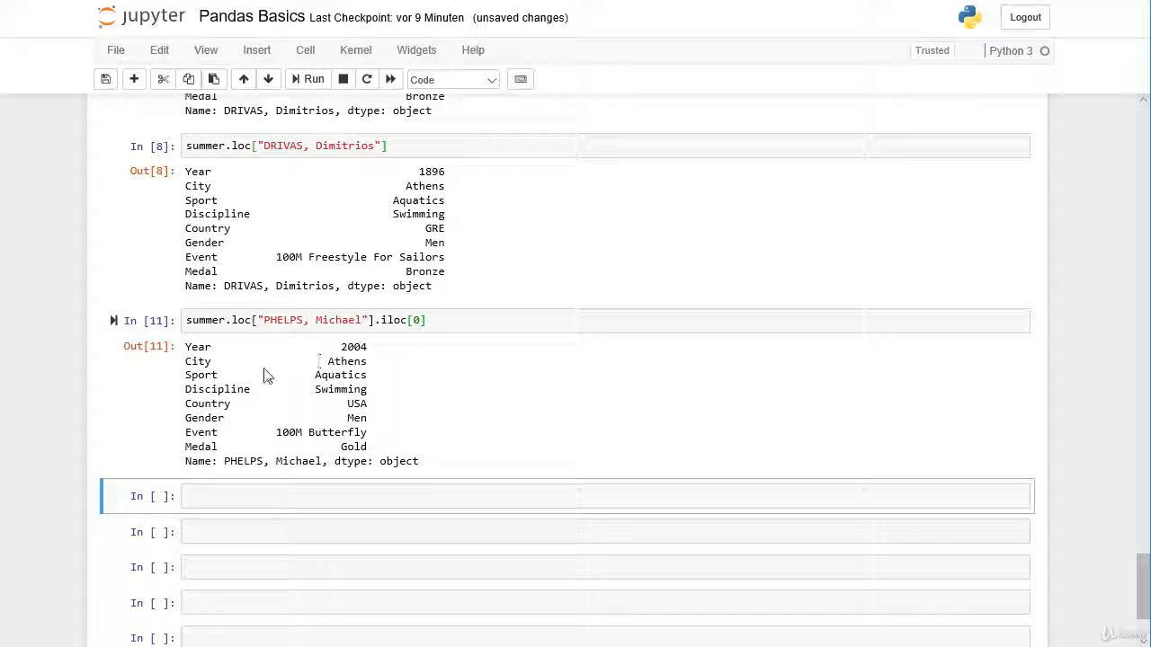